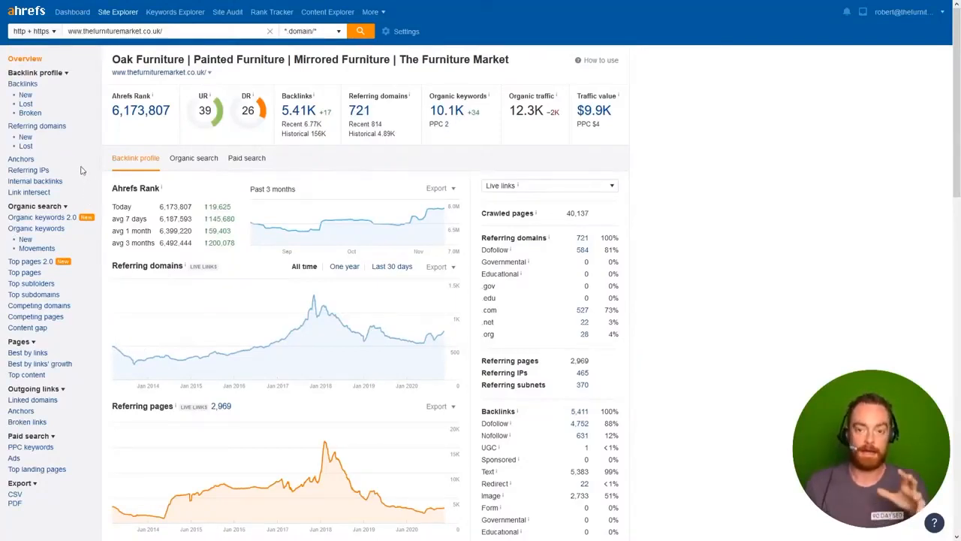
Step: Show the Anchors report listing anchor texts and referring domain counts for thefurnituremarket.co.uk
left_click(21, 160)
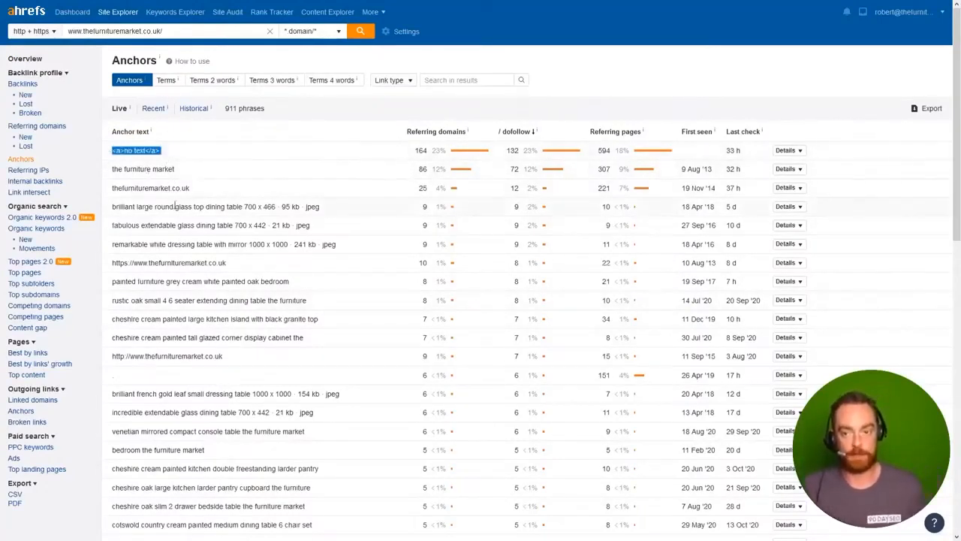
mouse_move(282, 135)
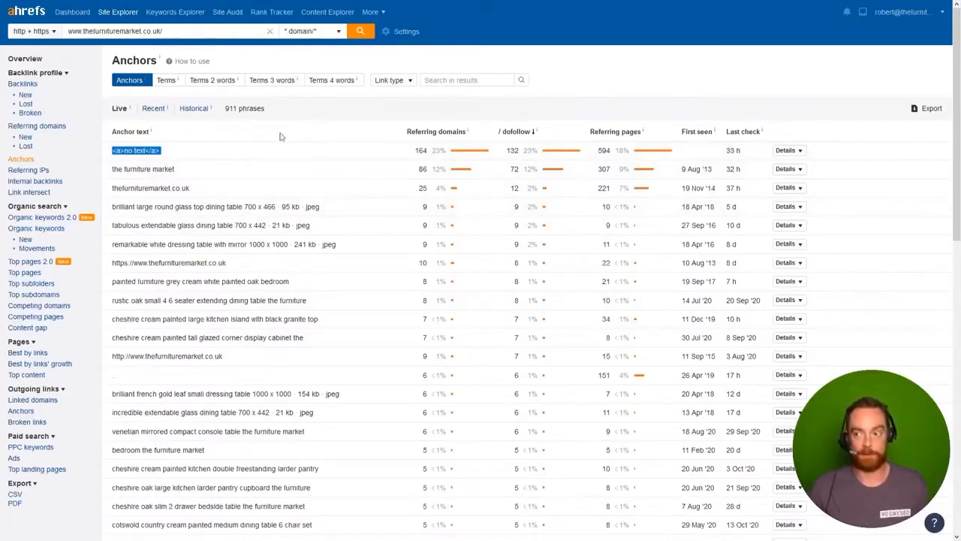
mouse_move(487, 119)
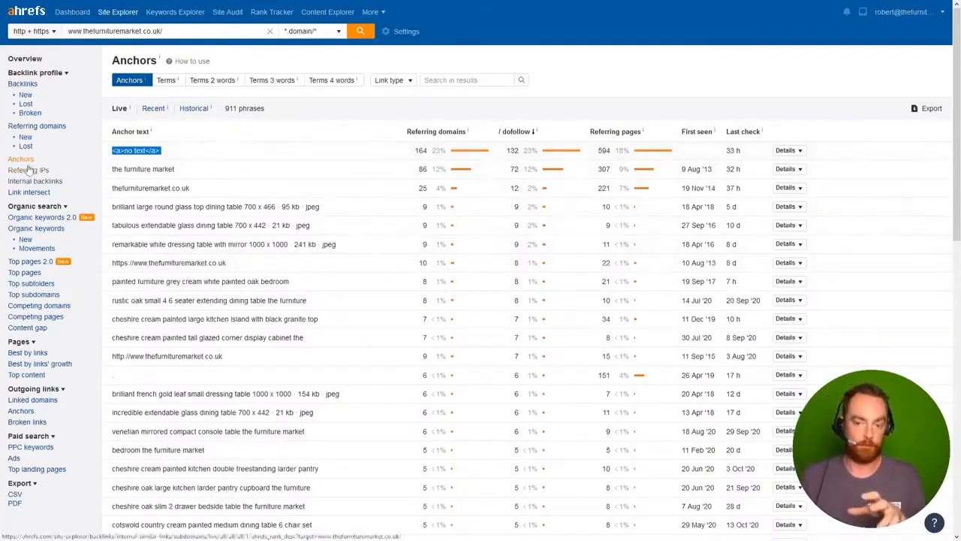
mouse_move(292, 169)
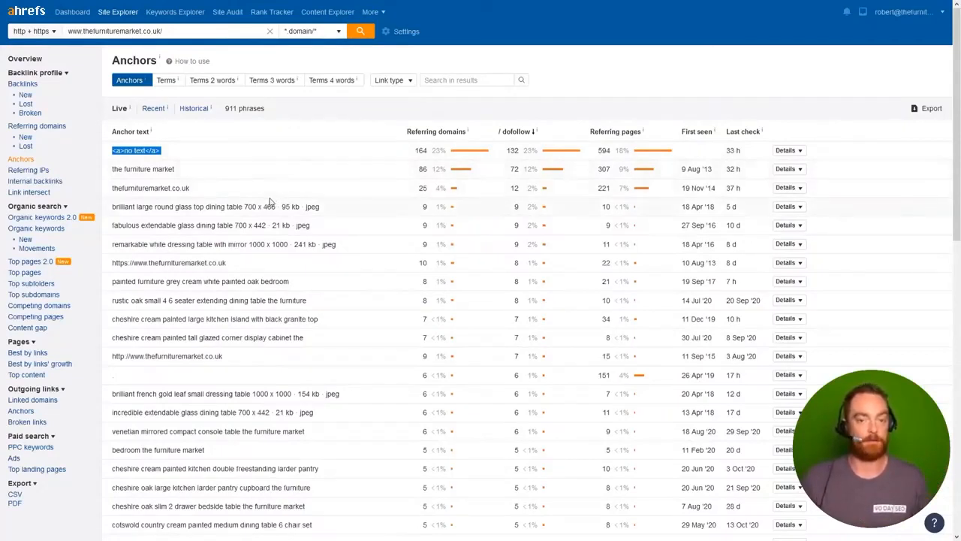
mouse_move(229, 198)
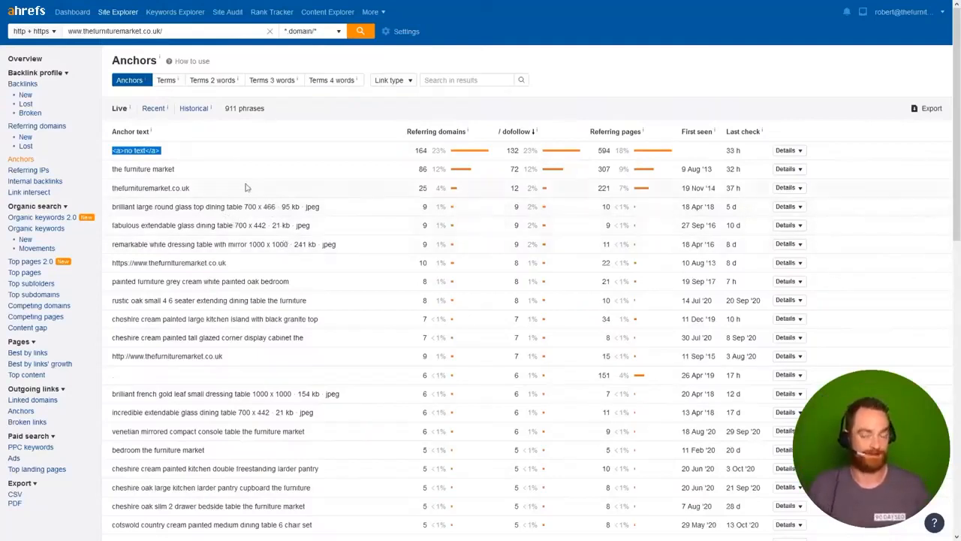
mouse_move(229, 155)
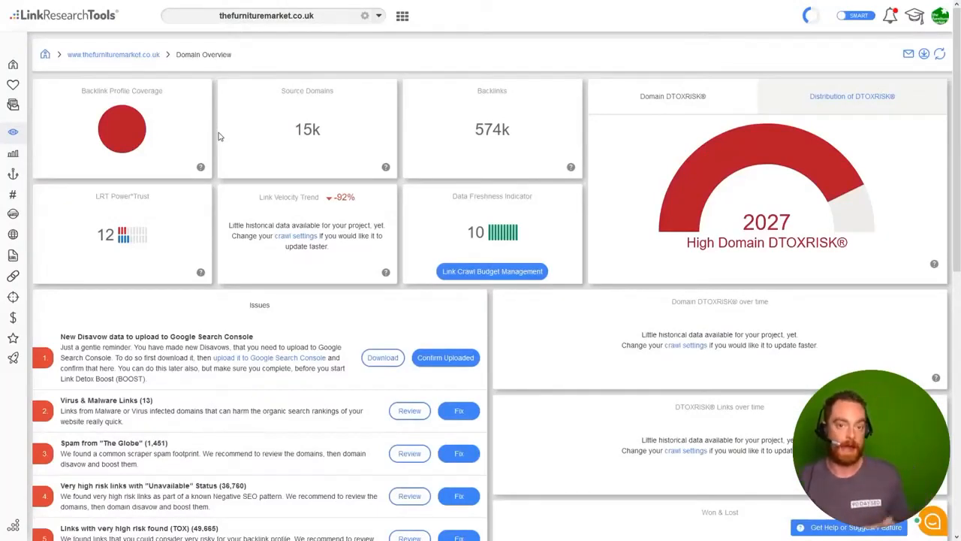
mouse_move(244, 183)
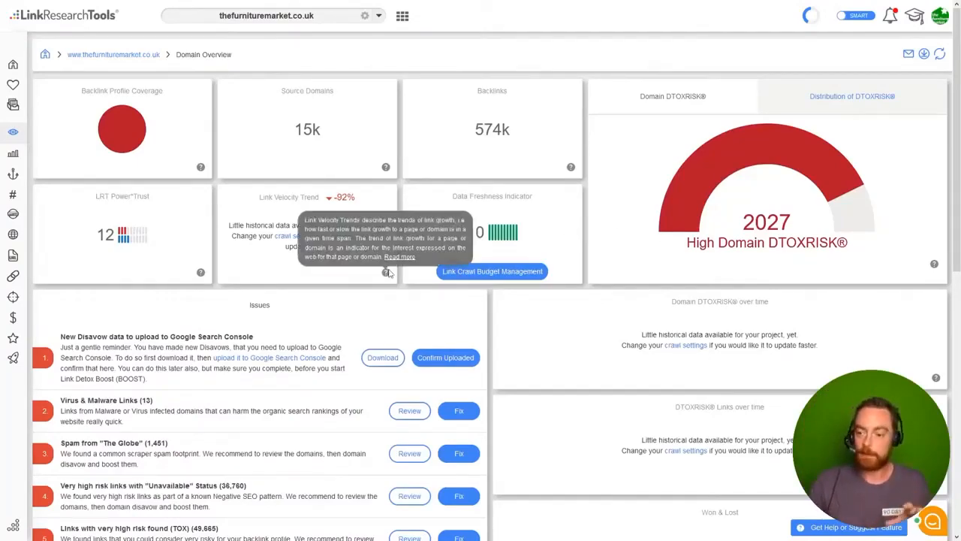
Step: Scroll the Domain Overview down to the Issues panel below the 2027 High DTOXRISK score
scroll("down", 3)
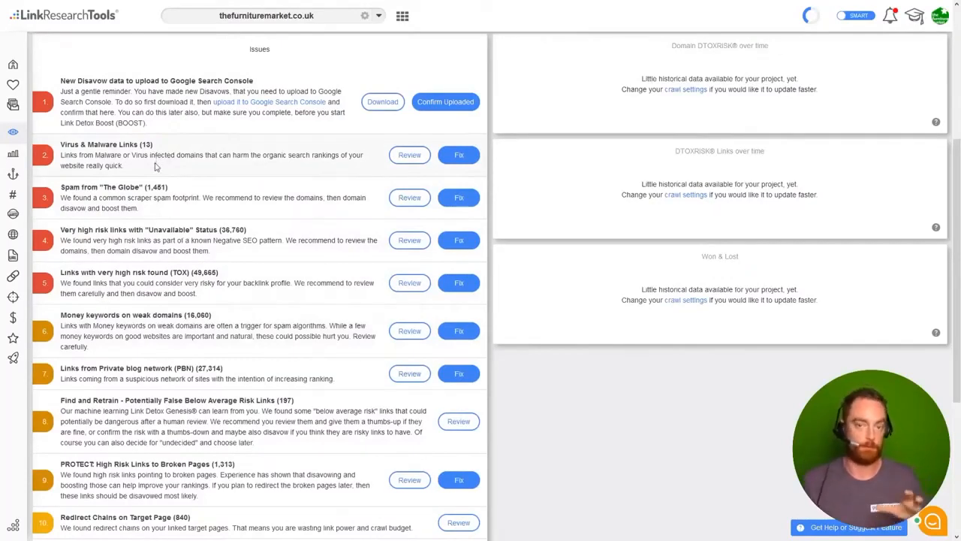
mouse_move(381, 165)
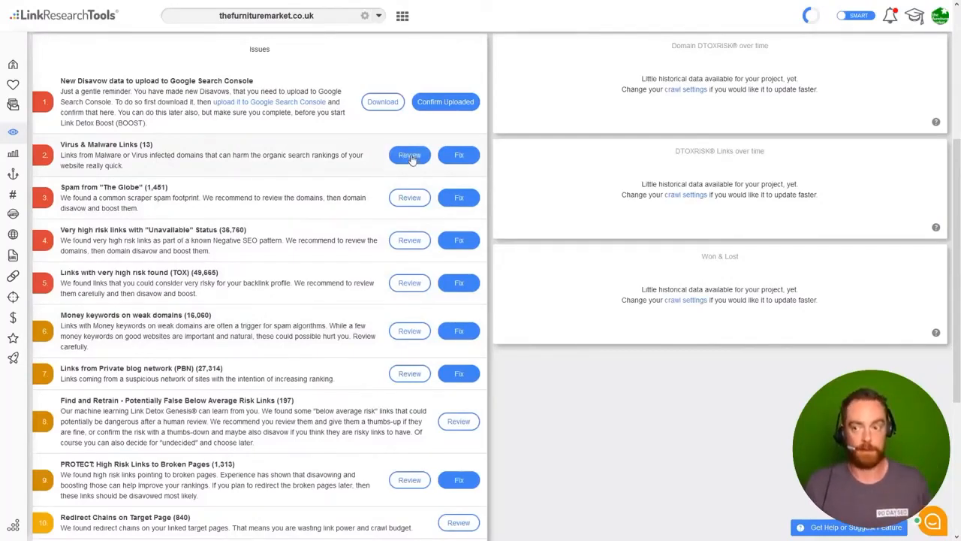
left_click(409, 155)
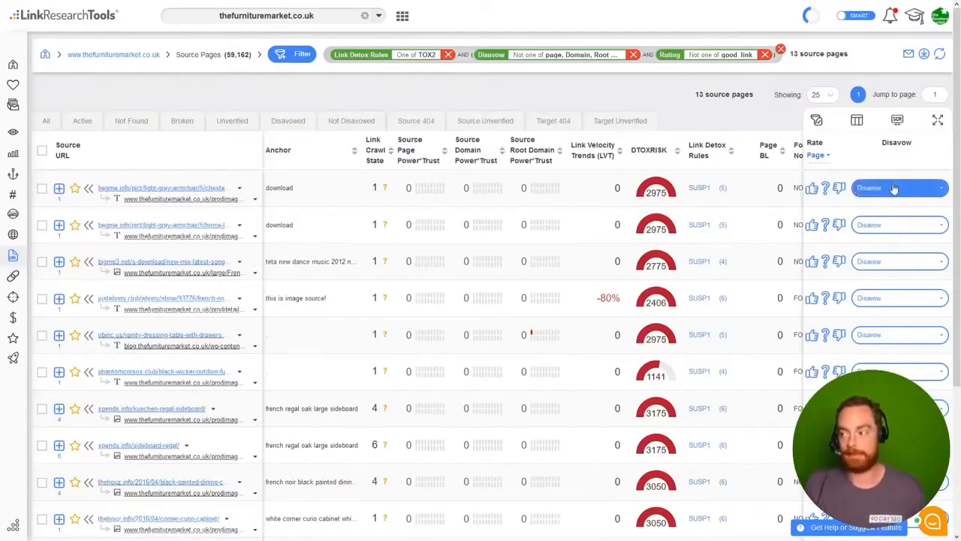
left_click(941, 188)
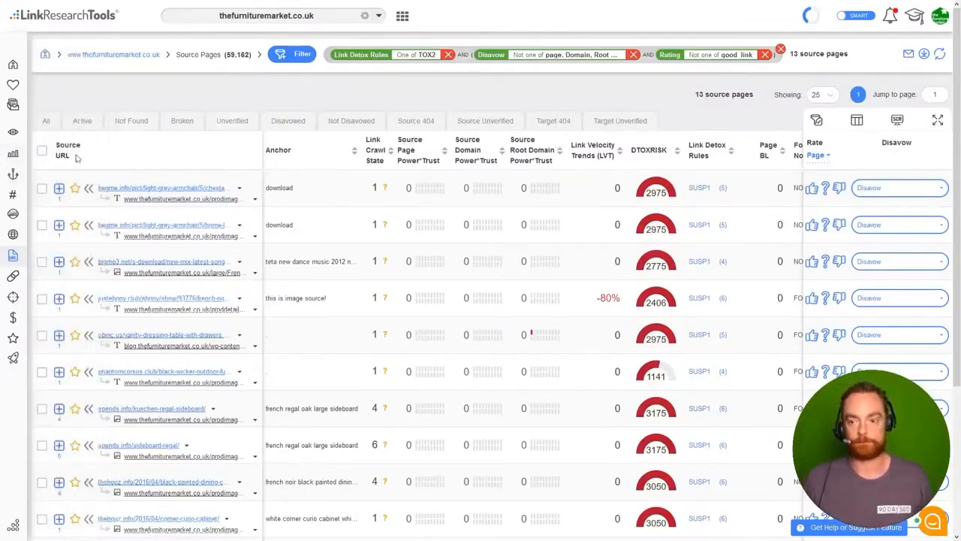
left_click(42, 150)
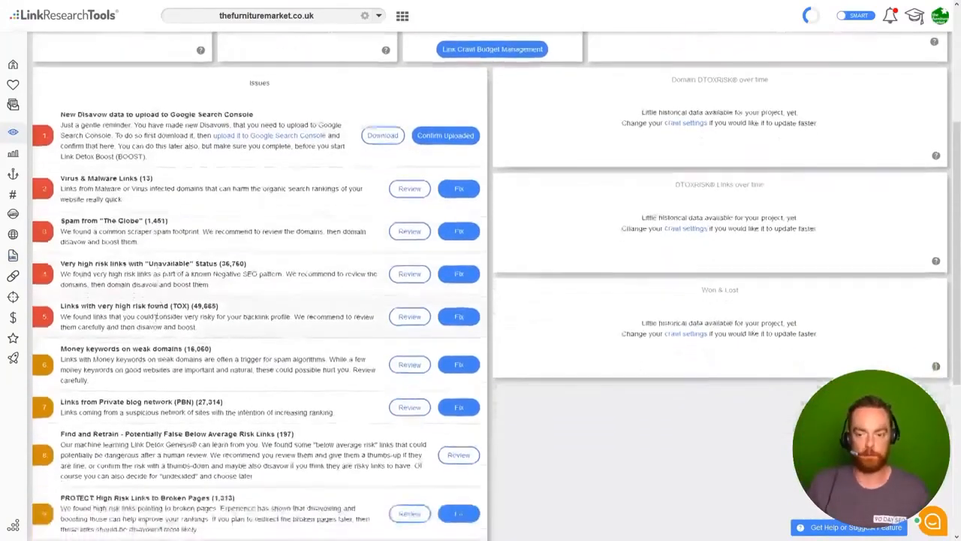
scroll("down", 3)
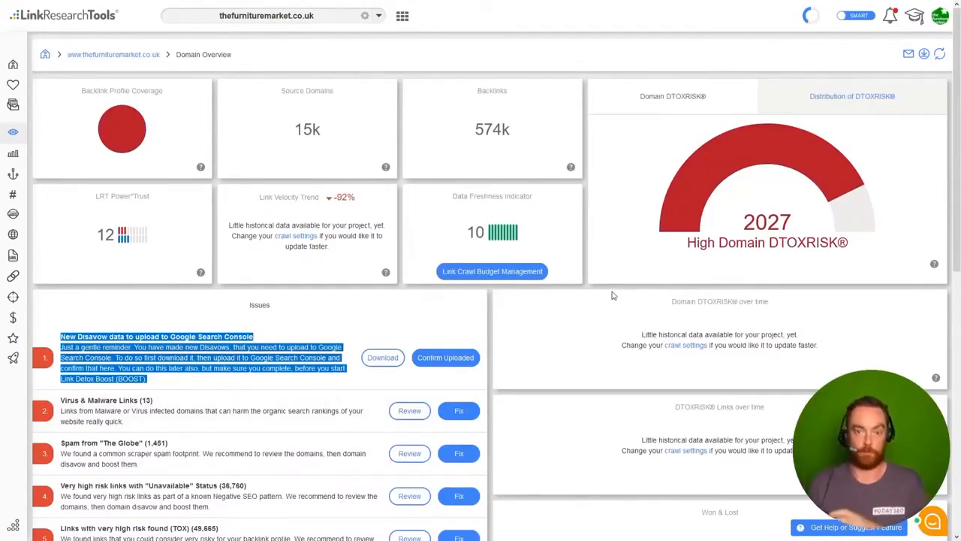
scroll("down", 3)
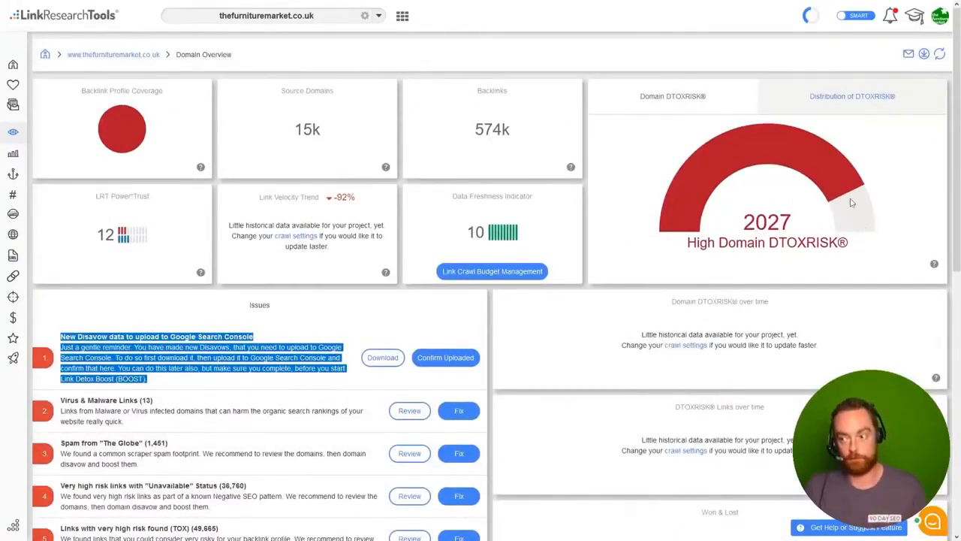
mouse_move(609, 233)
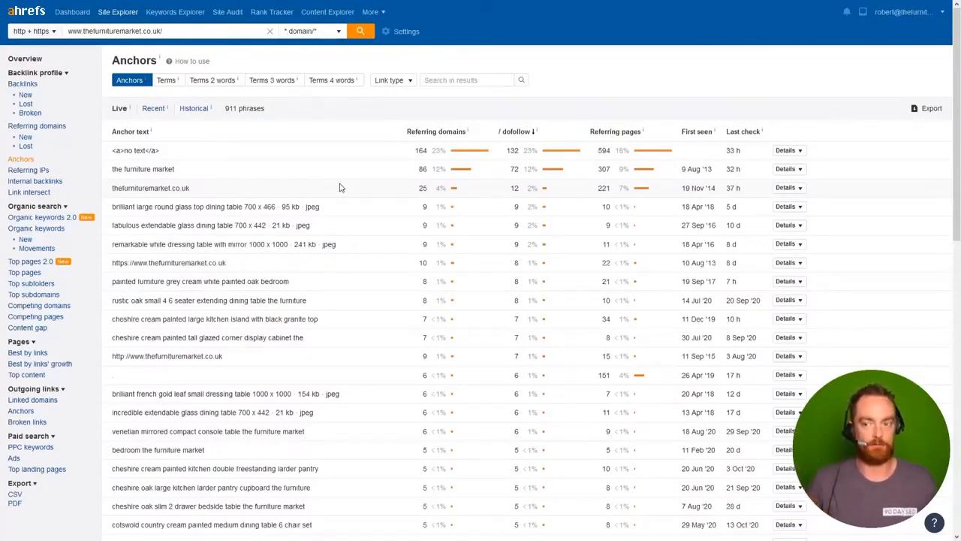
mouse_move(347, 208)
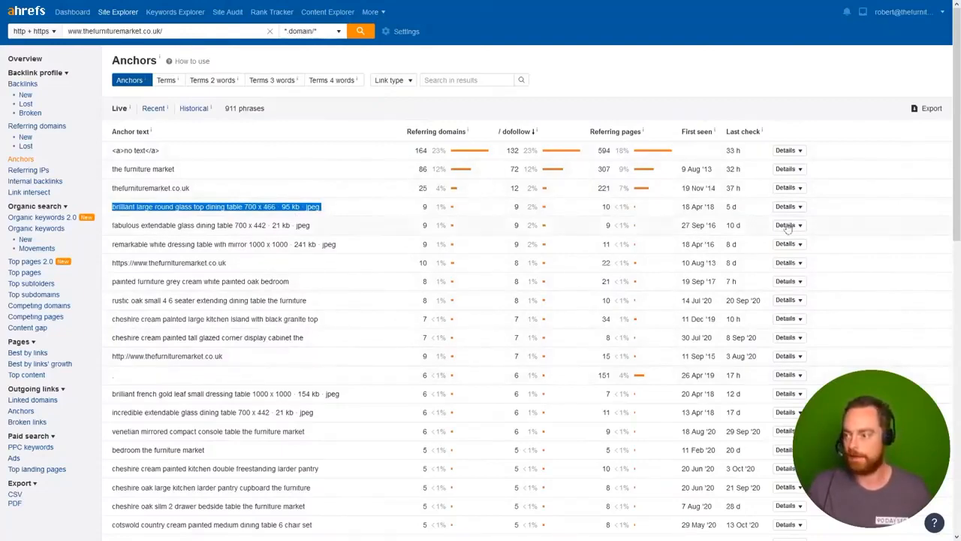
Step: Expand referring domains for the glass dining table image anchor and the '<a>no text</a>' anchor
left_click(787, 206)
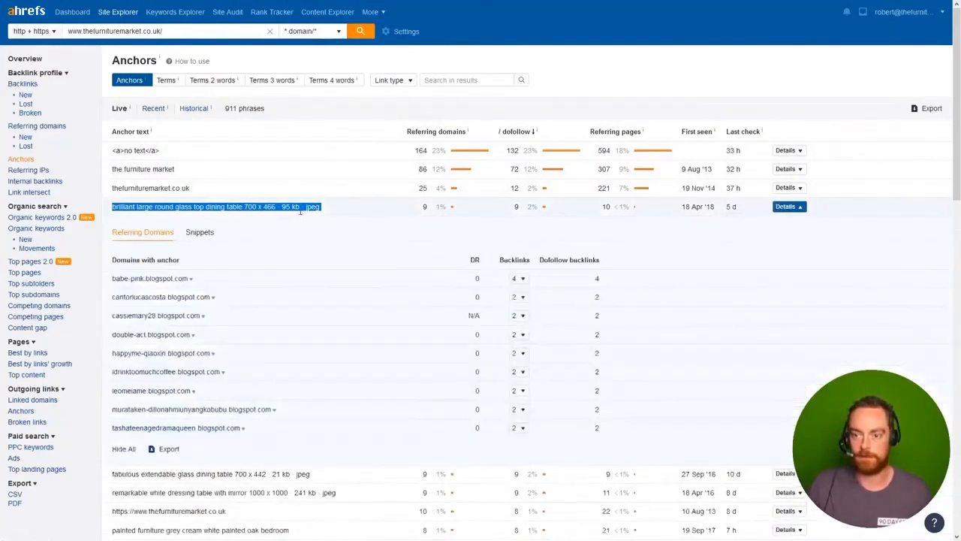
mouse_move(208, 409)
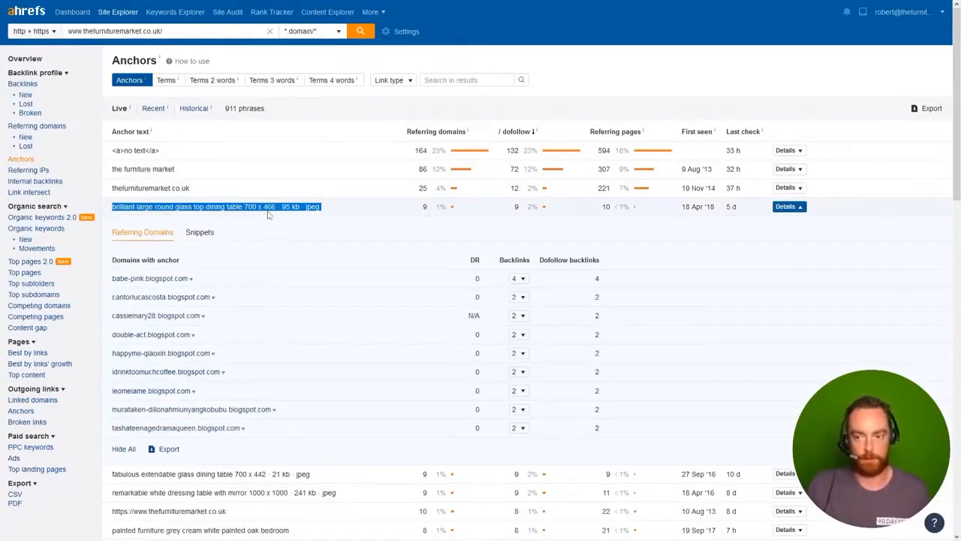
scroll("down", 3)
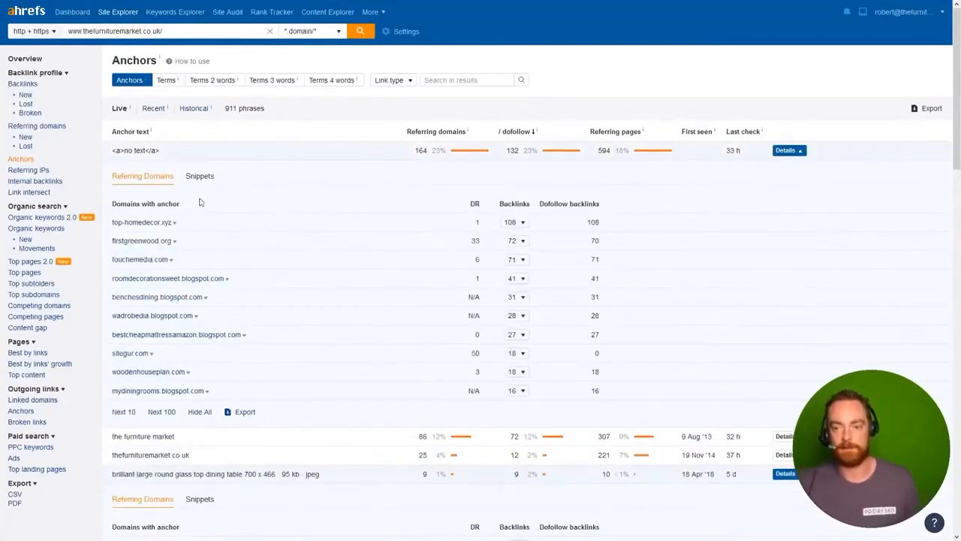
mouse_move(146, 245)
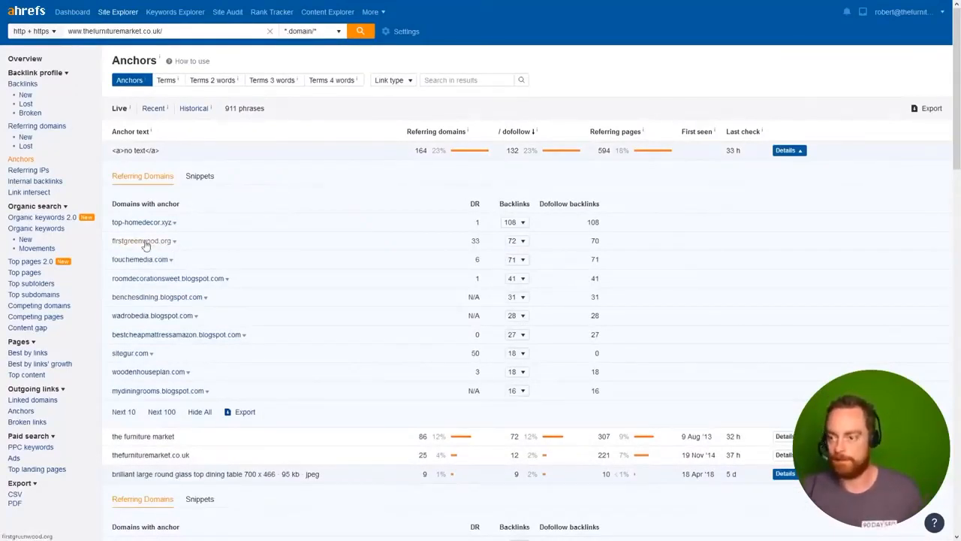
mouse_move(293, 259)
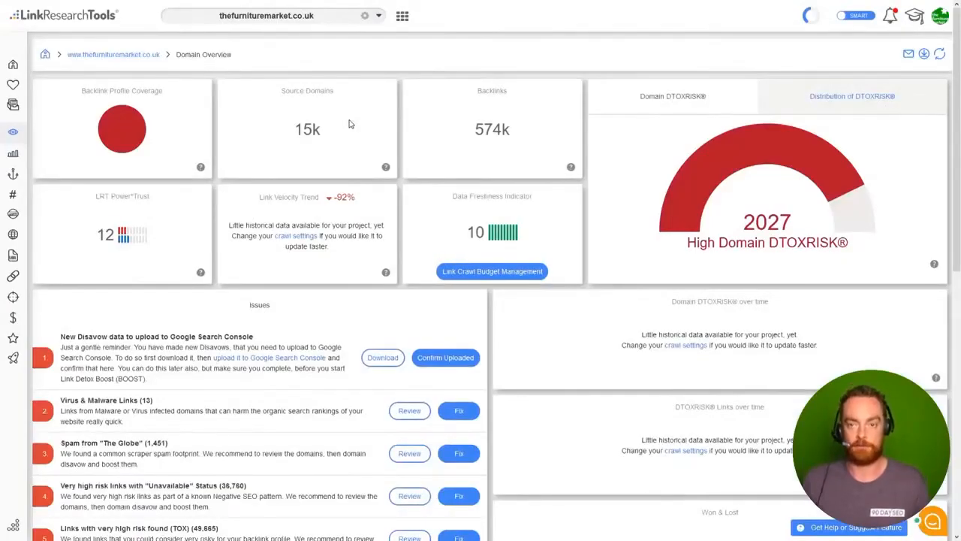
mouse_move(730, 195)
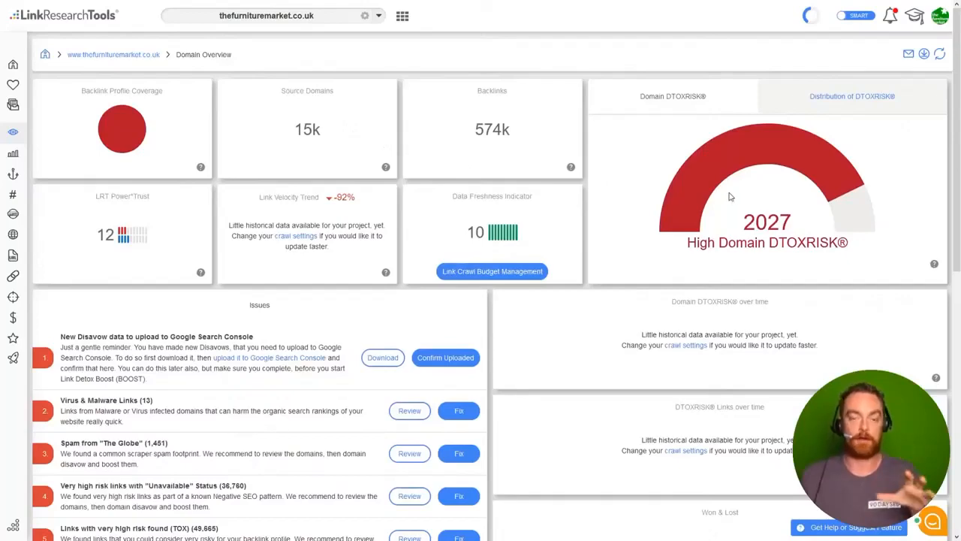